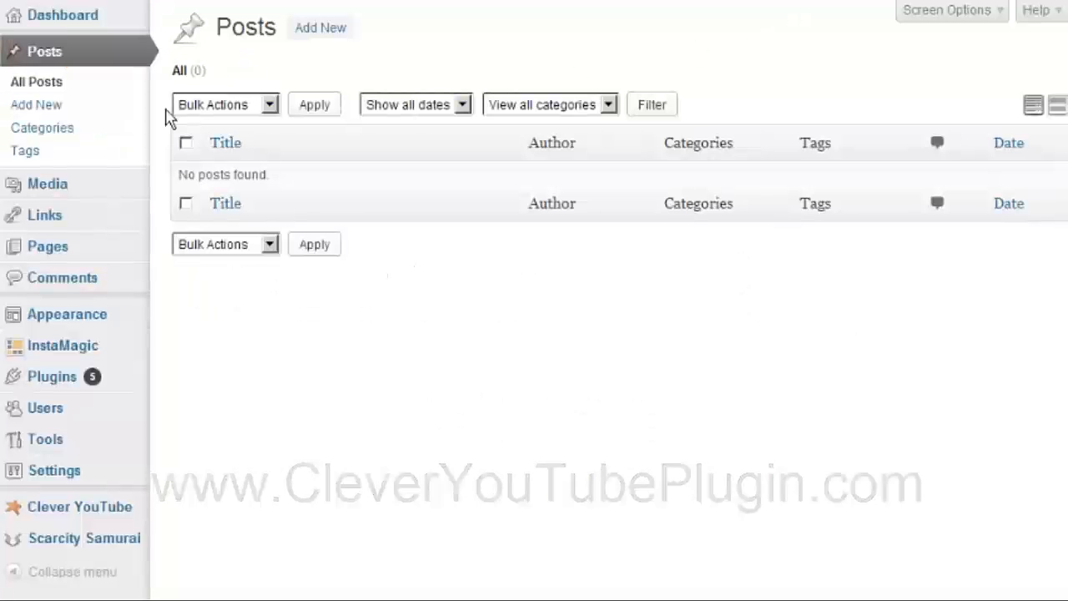
Step: Create the draft post 'Why breakfast is so important!' with two paragraphs of body text
left_click(36, 104)
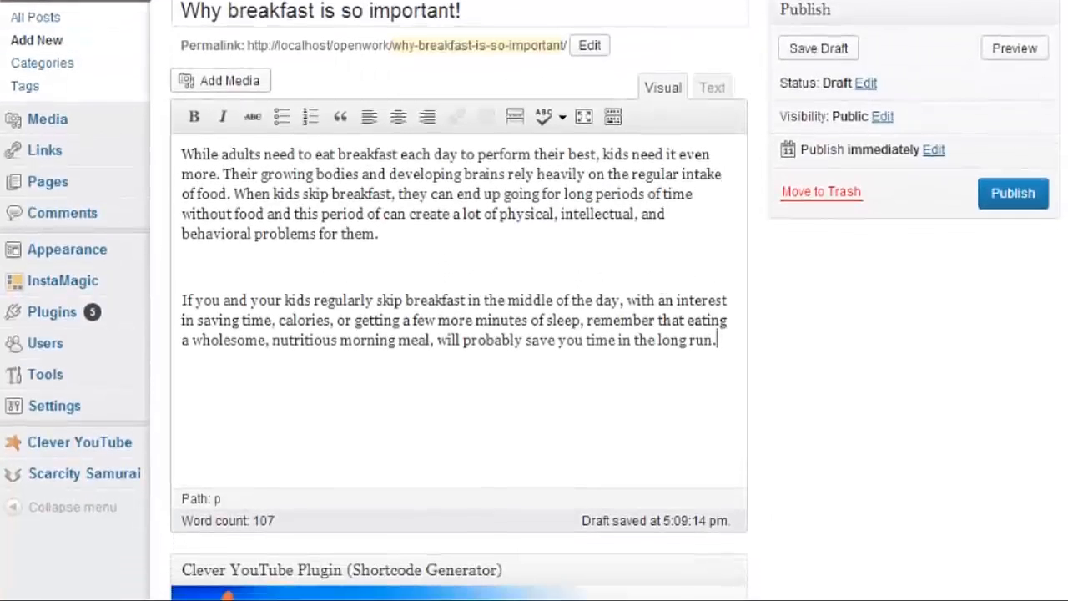
scroll("down", 3)
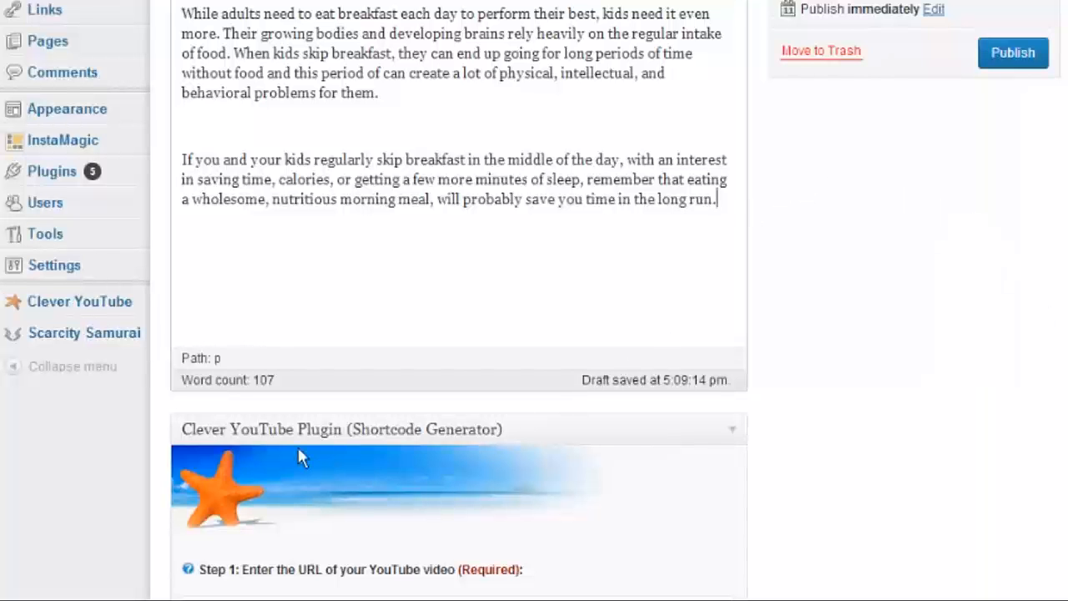
mouse_move(1056, 328)
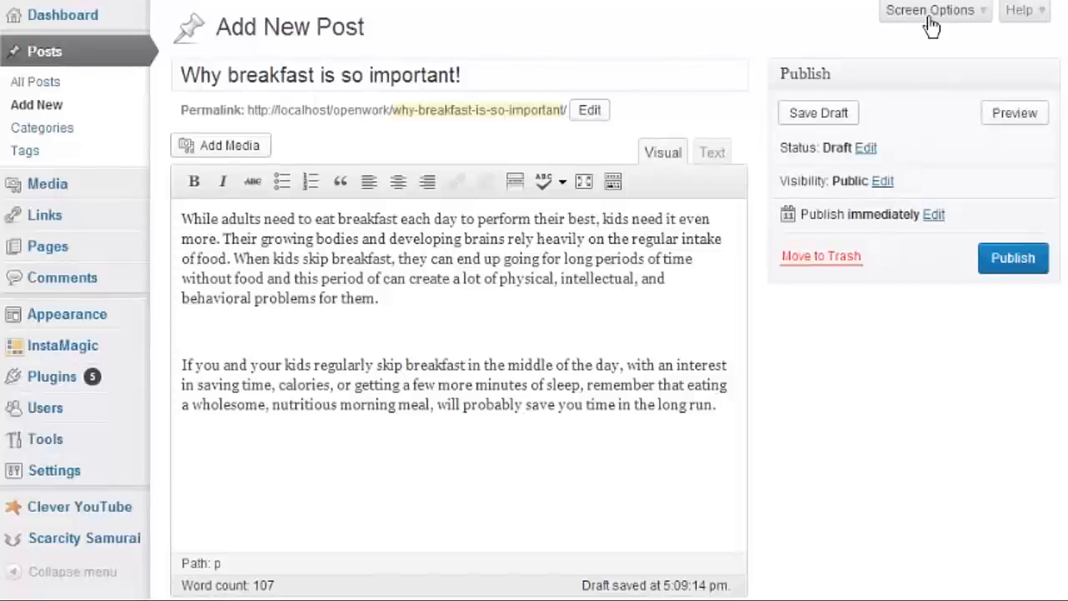
Step: Use Screen Options to reveal the Clever YouTube Plugin shortcode generator box
left_click(930, 10)
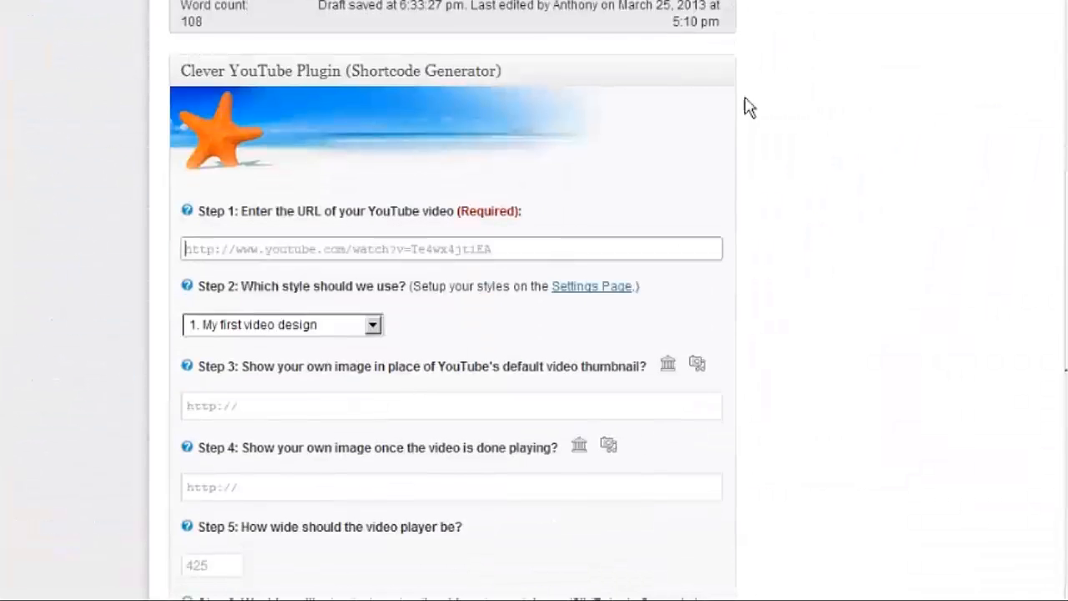
type("http://www.youtube.com/watch?v=4Qqtwz9HQ4Y")
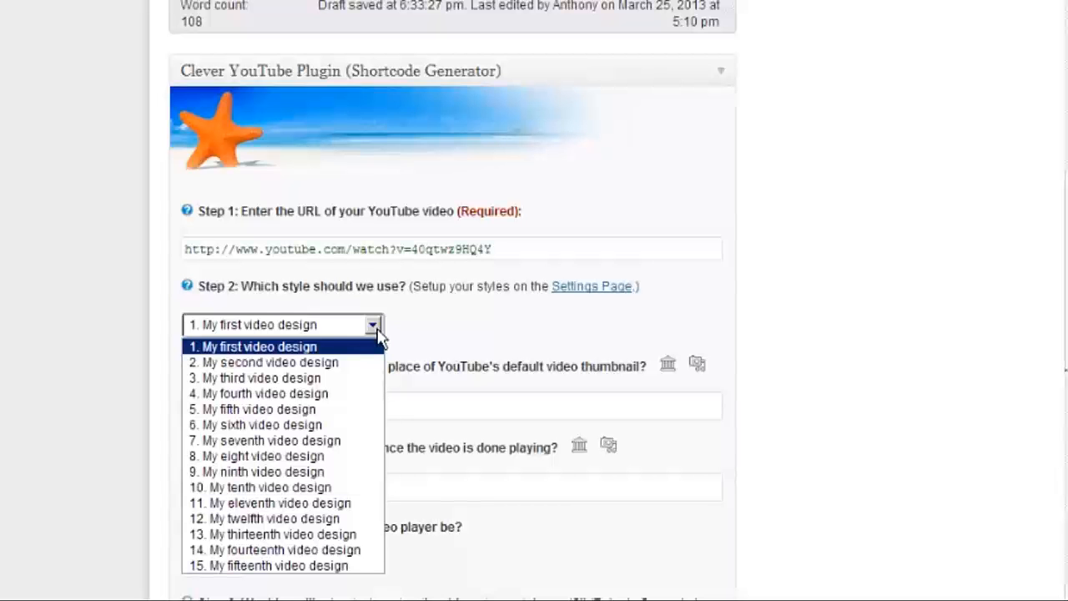
mouse_move(470, 288)
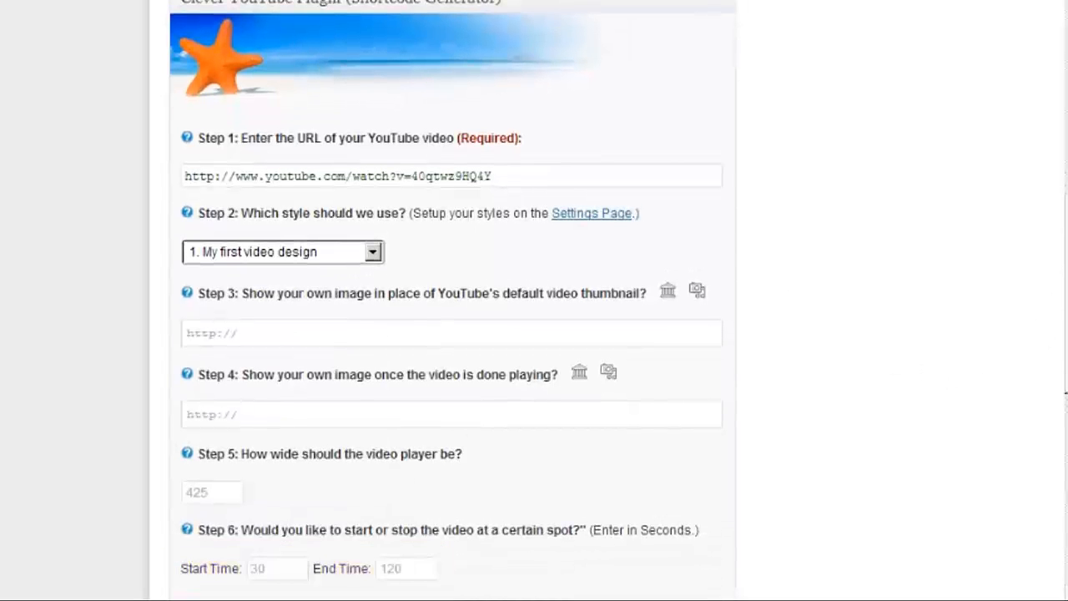
Step: Copy the Step 11 shortcode between the paragraphs, then reach the Clever YouTube style settings
scroll("down", 3)
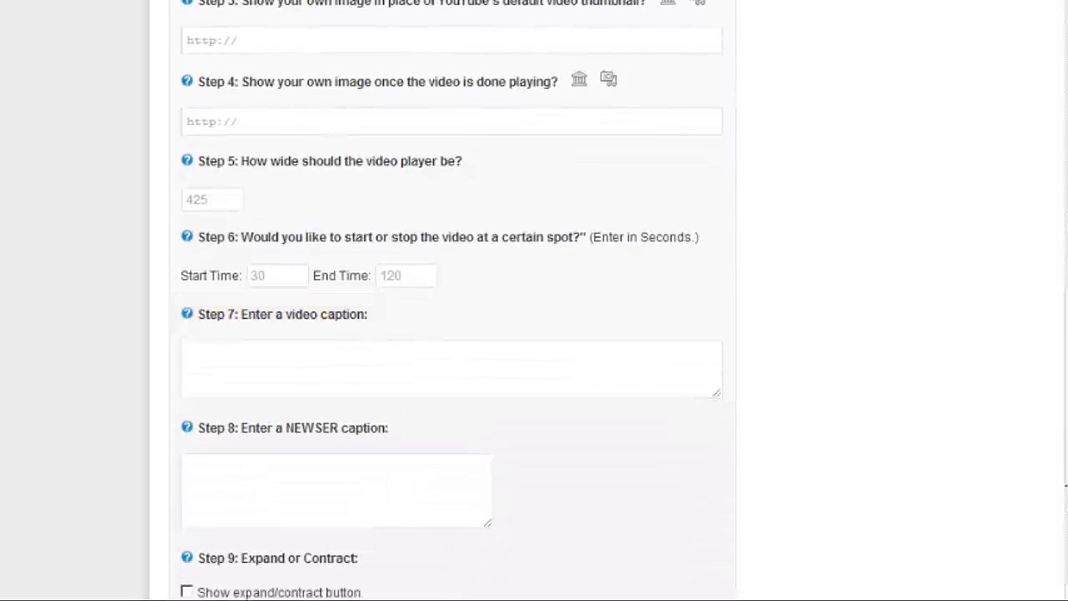
scroll("down", 3)
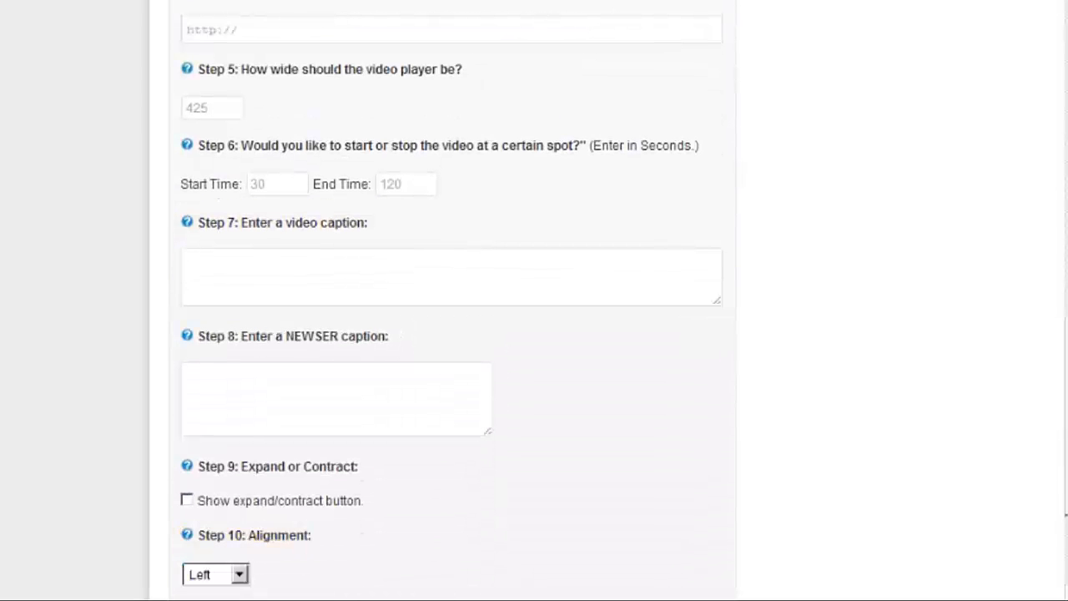
scroll("down", 3)
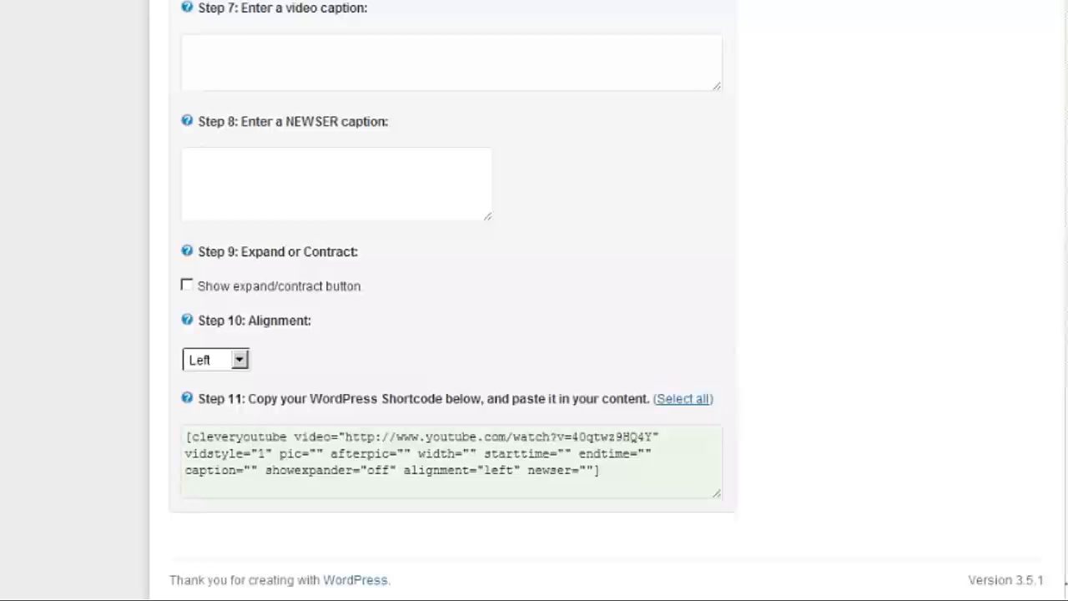
mouse_move(973, 302)
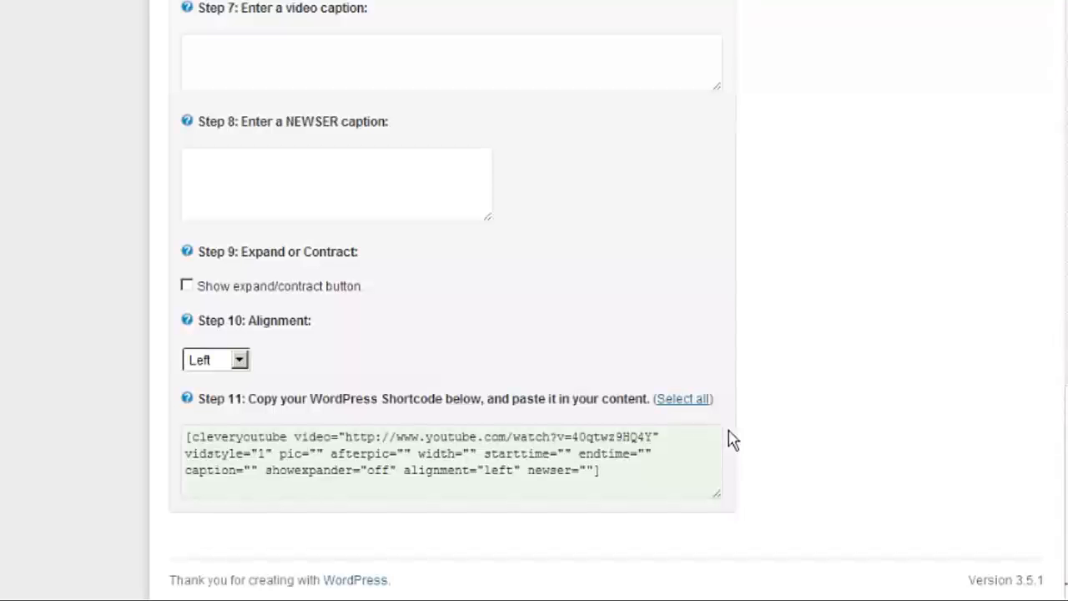
mouse_move(734, 383)
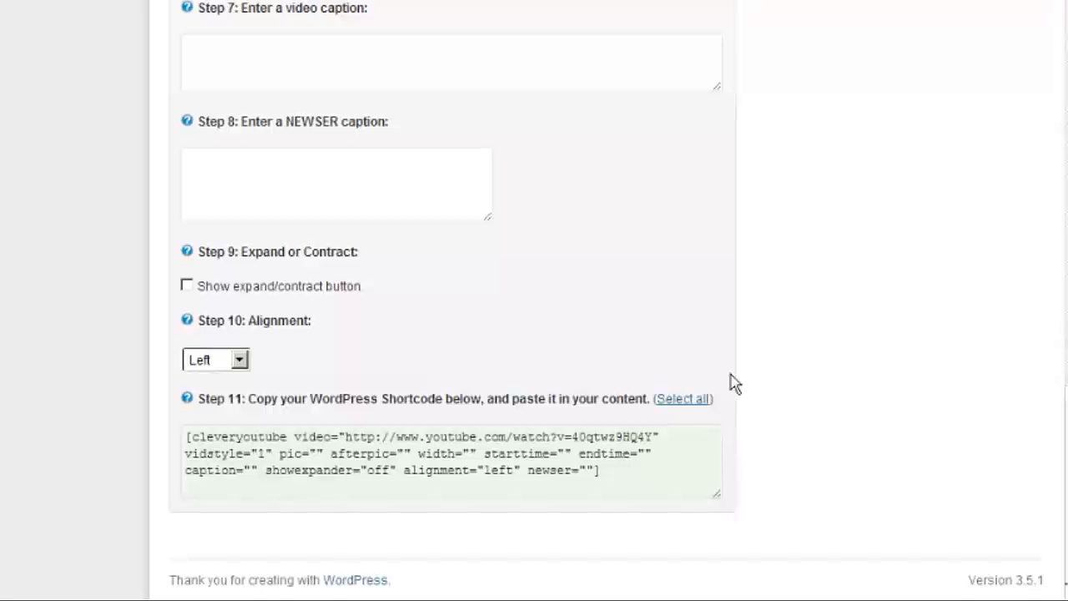
right_click(451, 455)
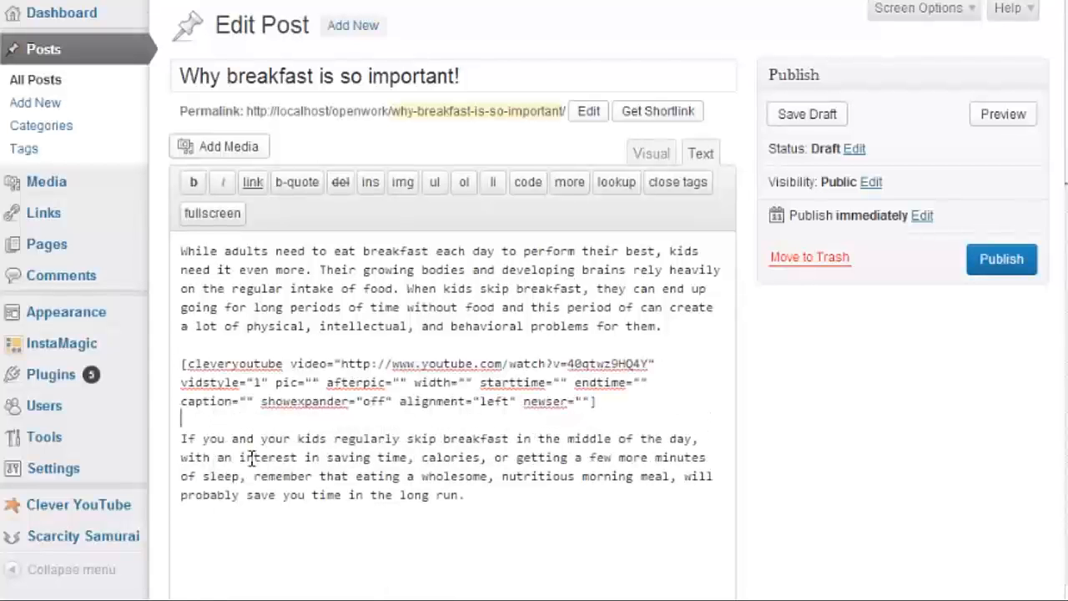
left_click(79, 504)
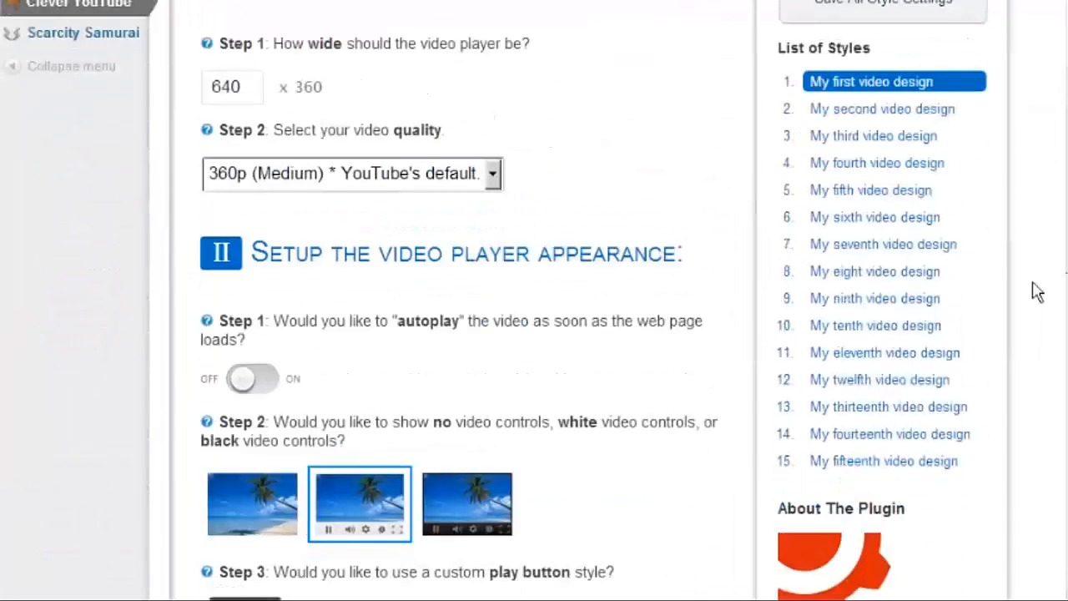
Step: Choose the red Phong play button from the library, then play the video on the post
left_click(350, 173)
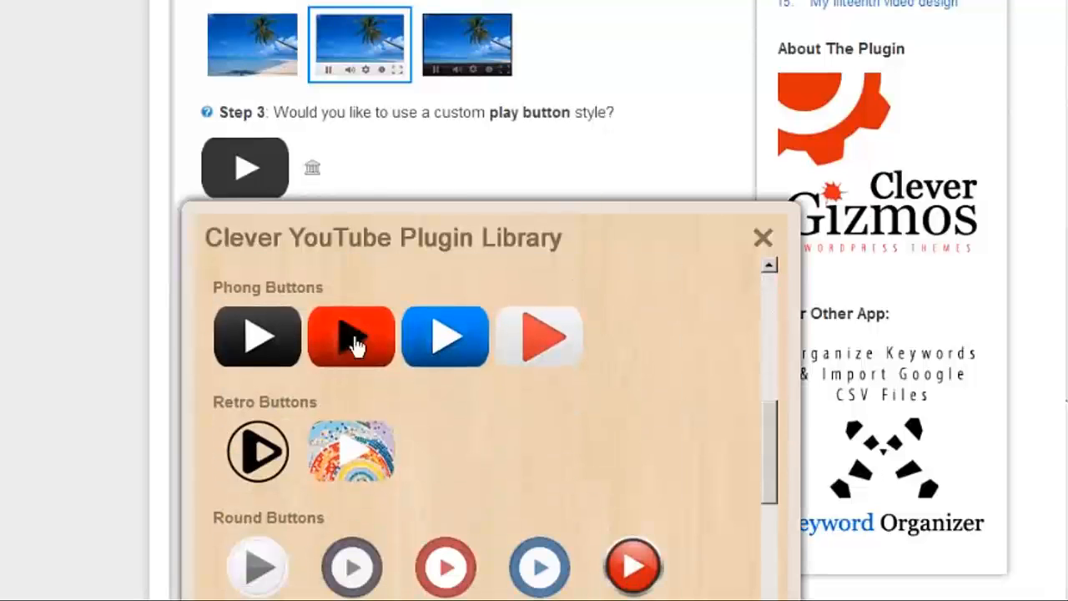
left_click(350, 336)
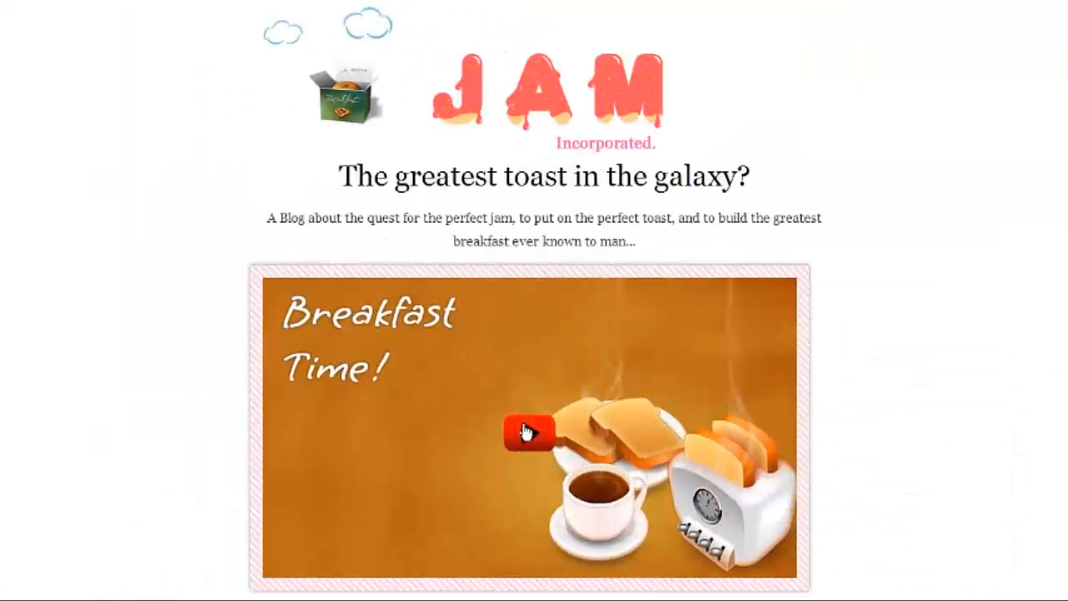
left_click(526, 429)
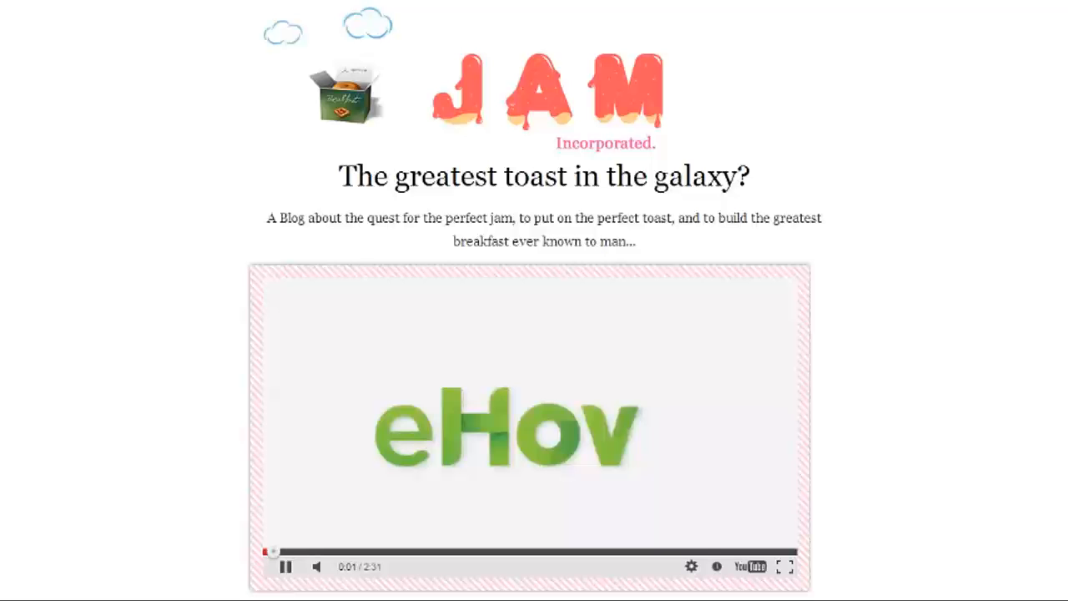